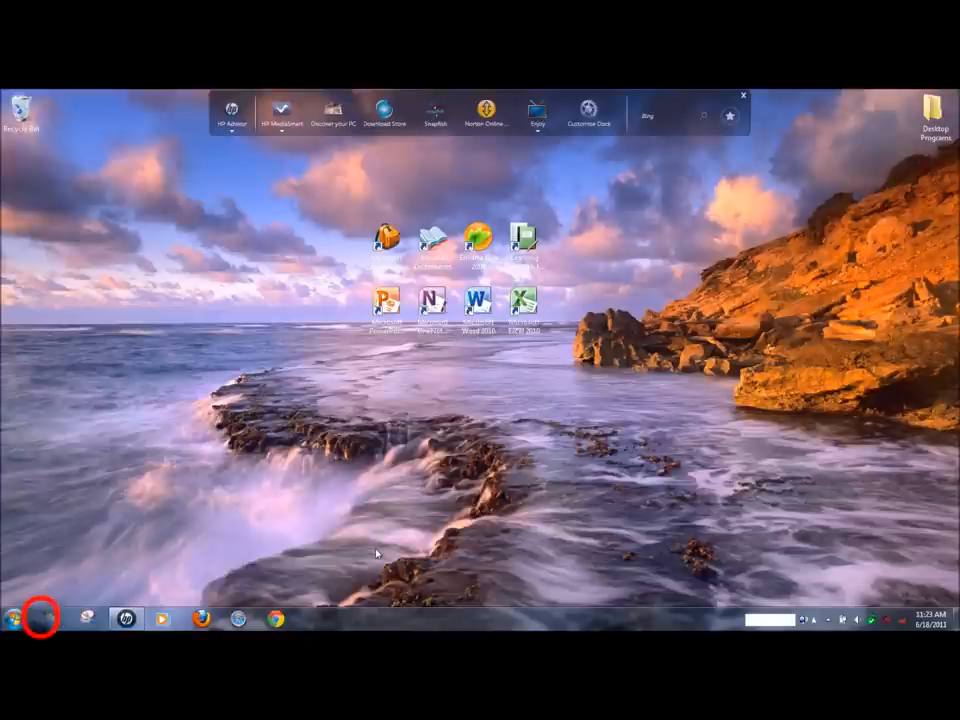
Bring up the Start menu so the Default Programs entry is in reach.
click(40, 618)
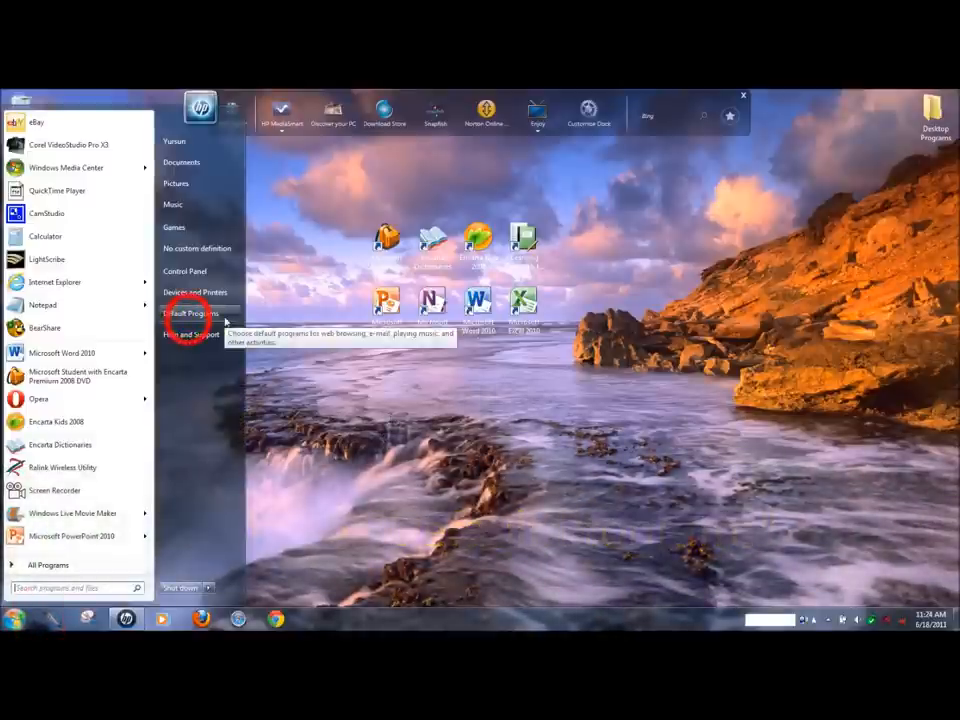
Go to Default Programs and follow the 'Change AutoPlay settings' link.
click(190, 314)
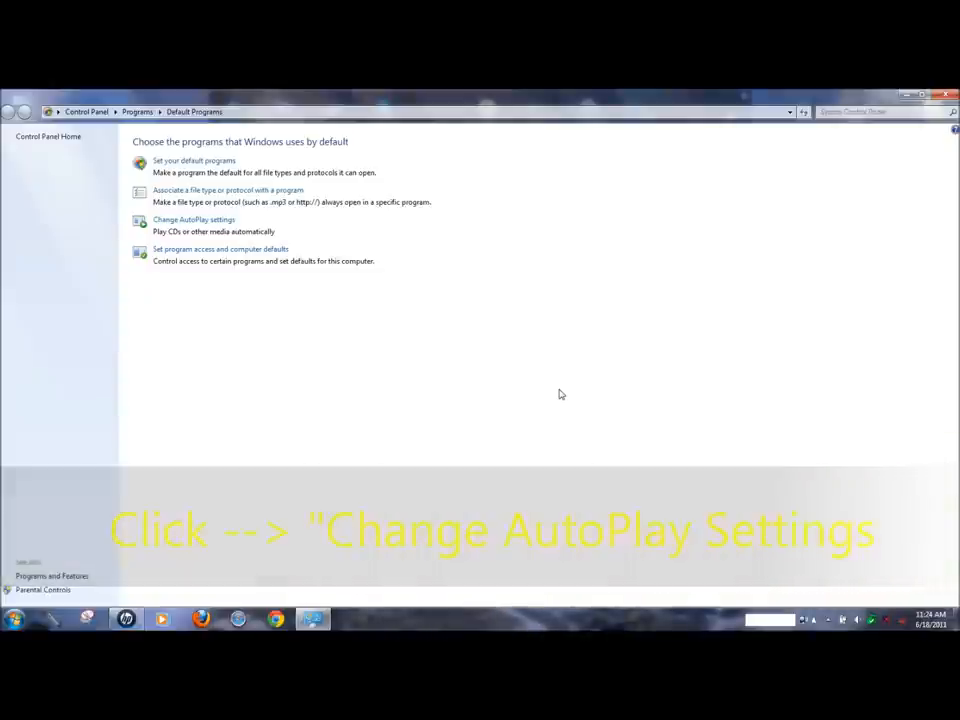
click(192, 218)
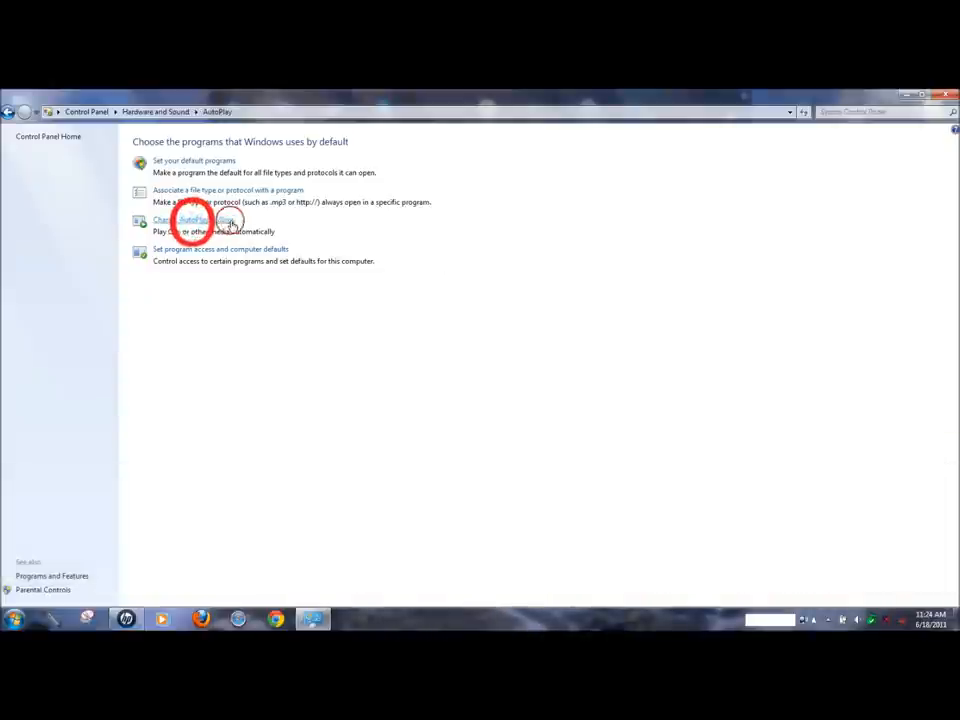
Set the DVD movie AutoPlay action to 'Create an image using ImgBurn' and save it.
click(190, 220)
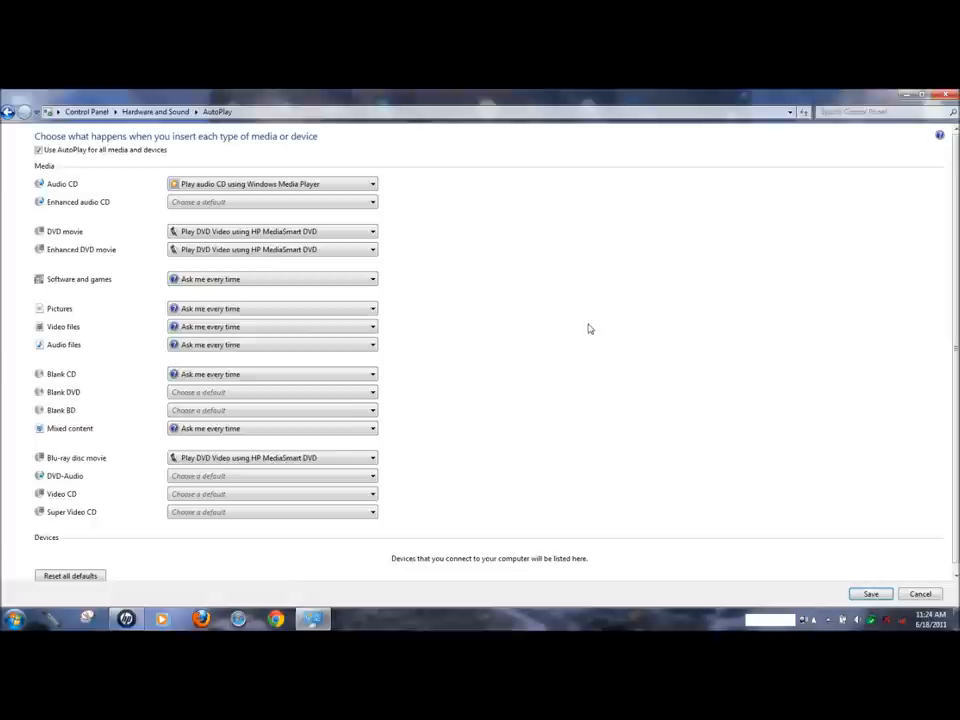
mouse_move(588, 328)
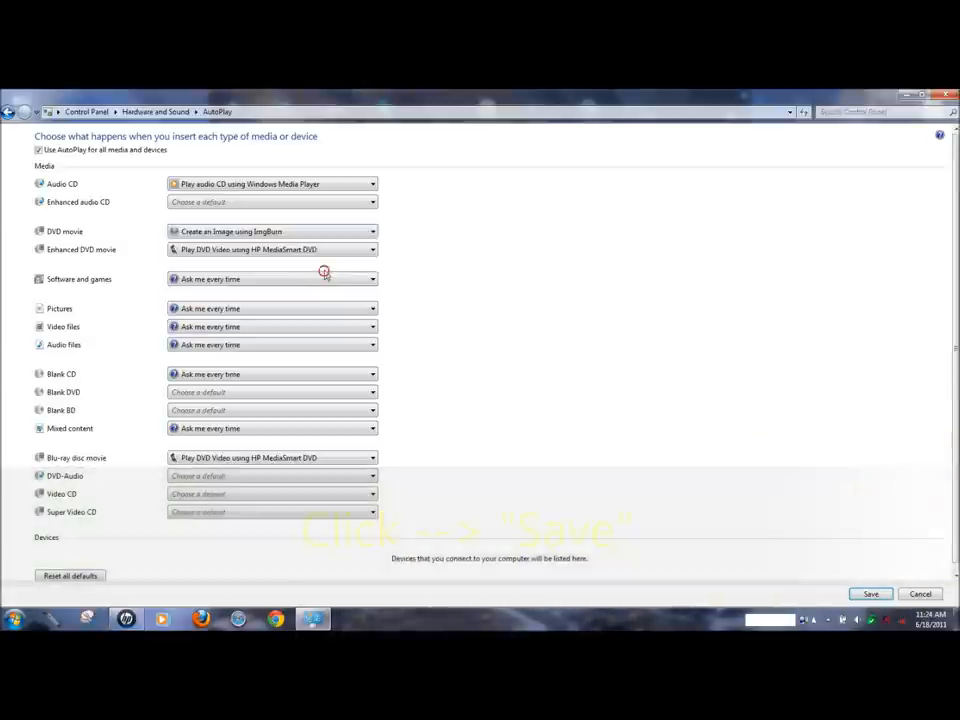
click(868, 592)
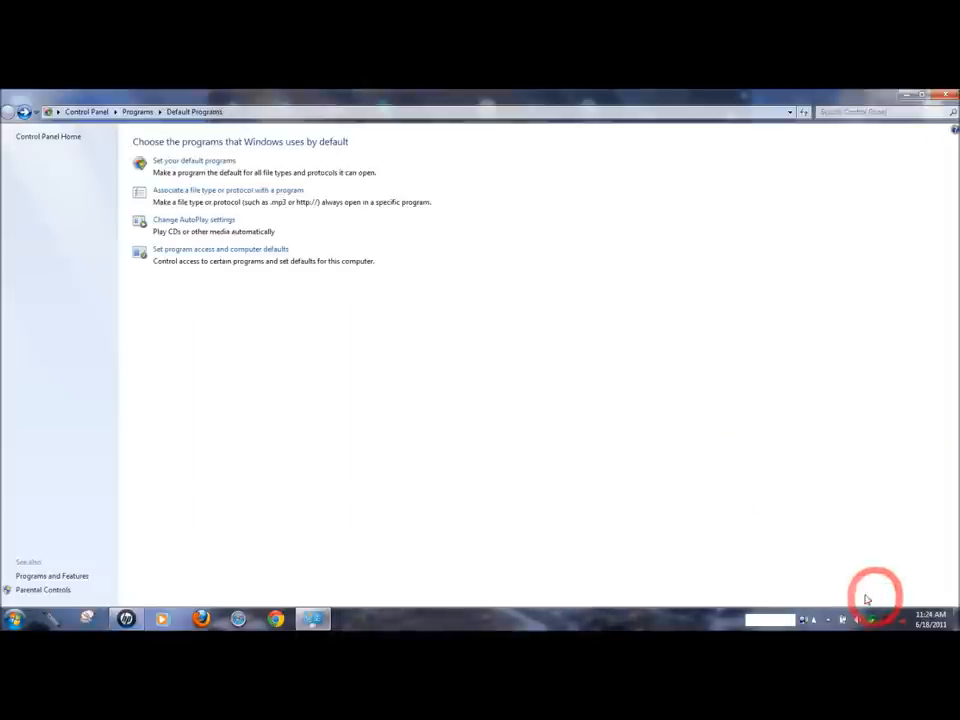